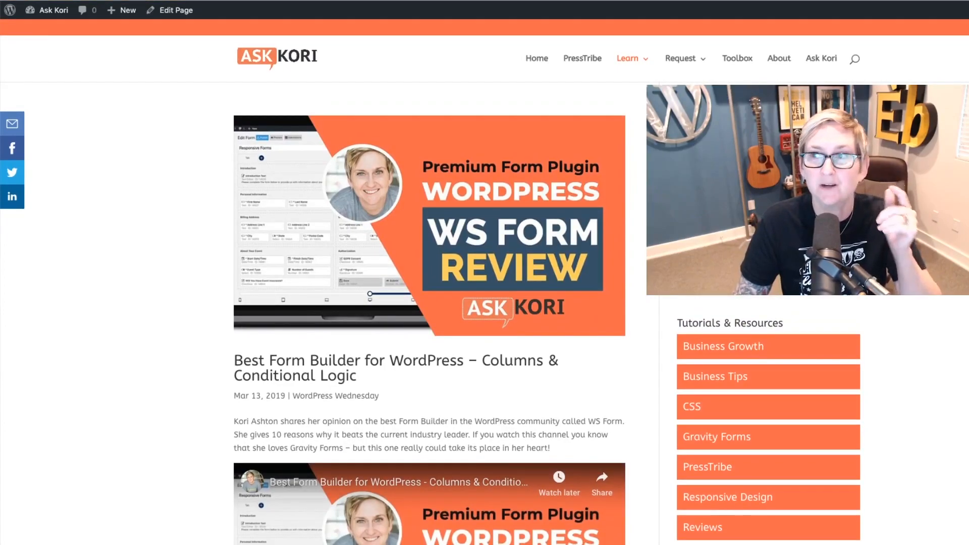
Step: Go to Appearance > Theme Editor to reach the Divi theme's file editor
scroll("down", 3)
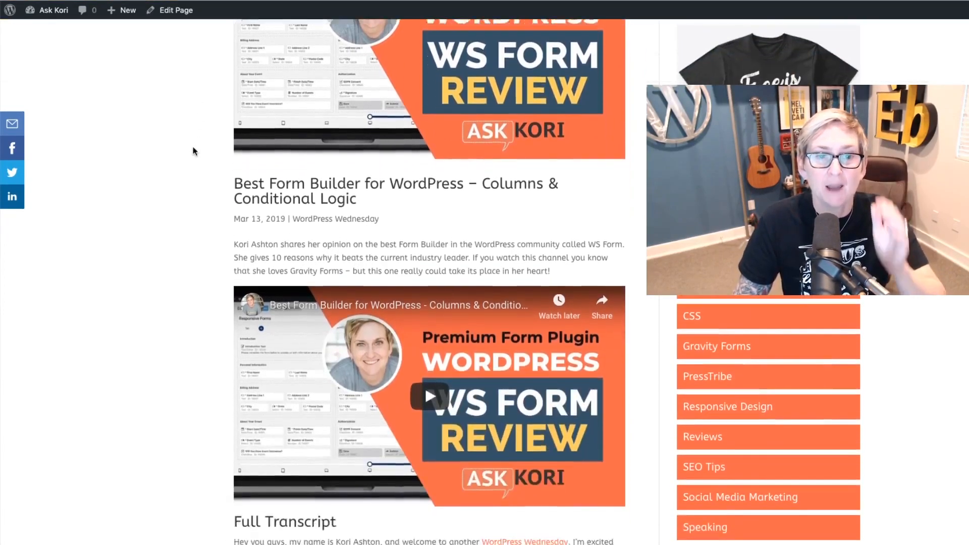
scroll("down", 3)
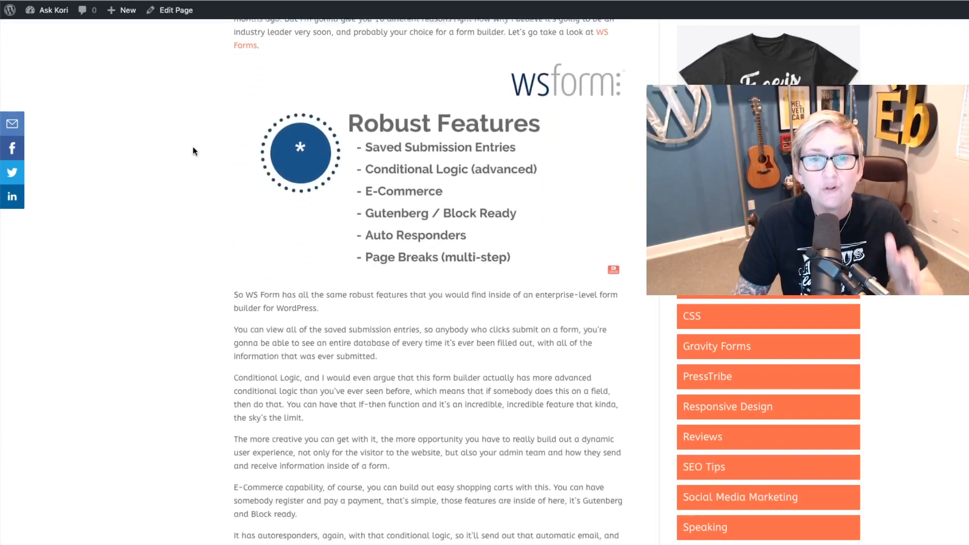
scroll("down", 3)
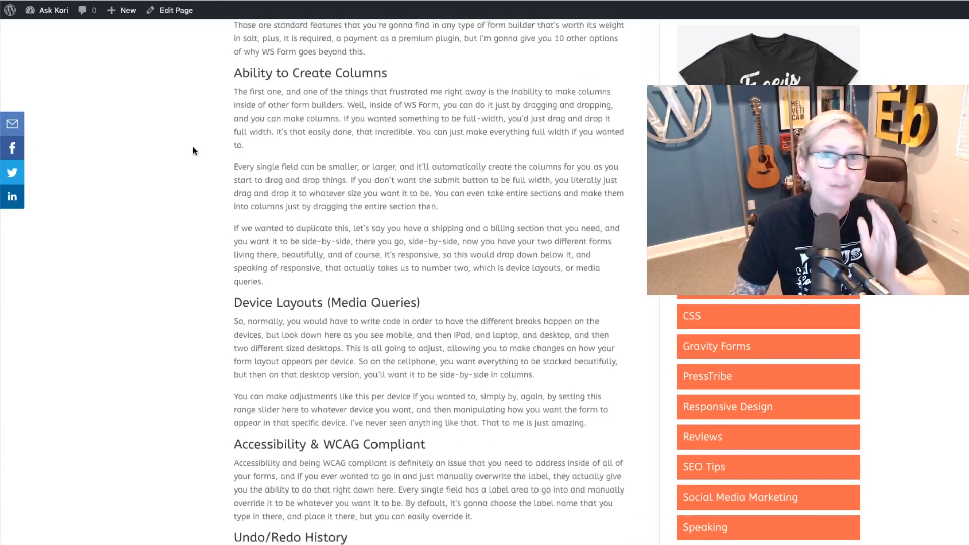
scroll("down", 3)
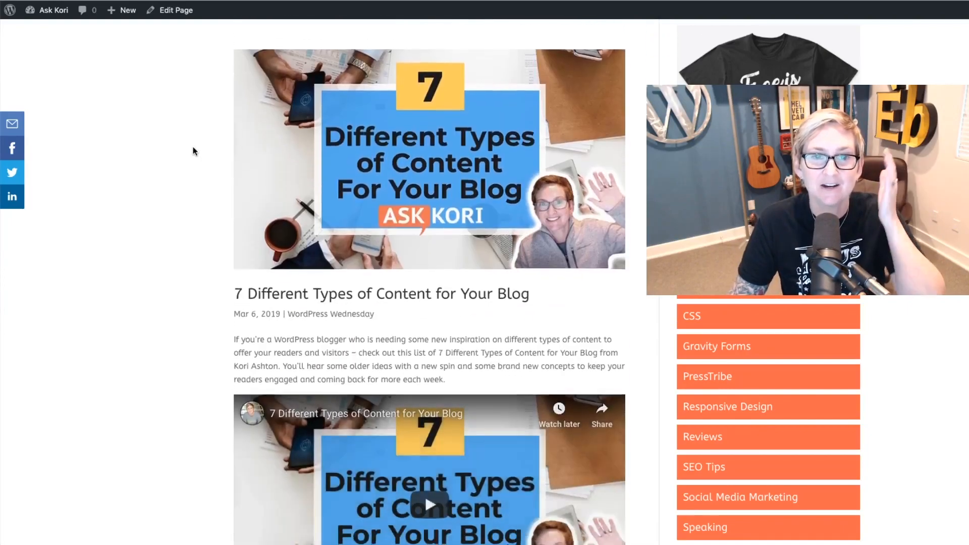
scroll("down", 3)
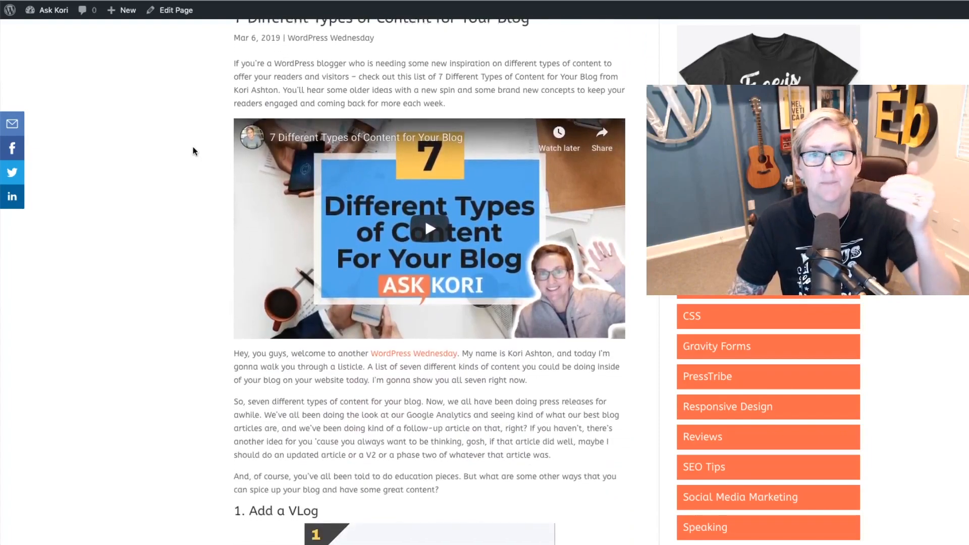
scroll("down", 3)
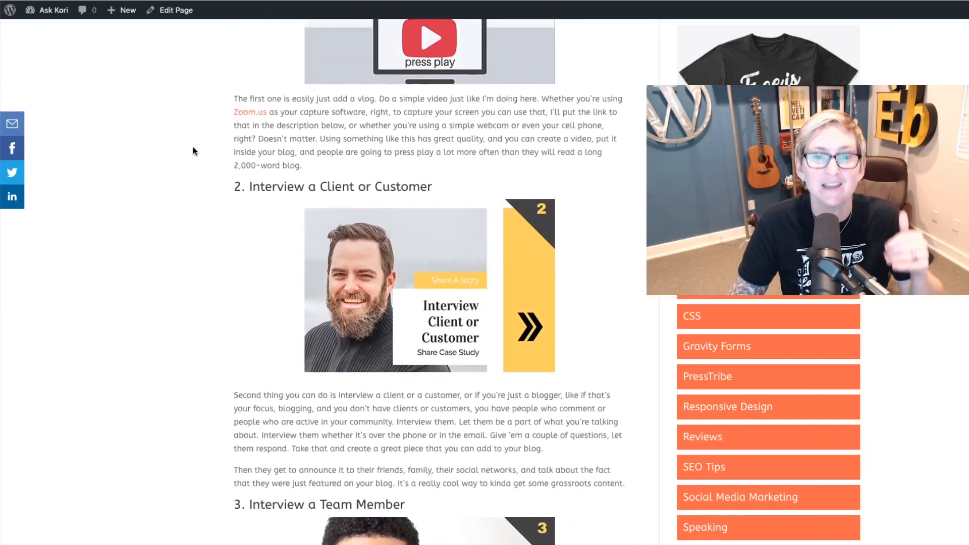
scroll("down", 3)
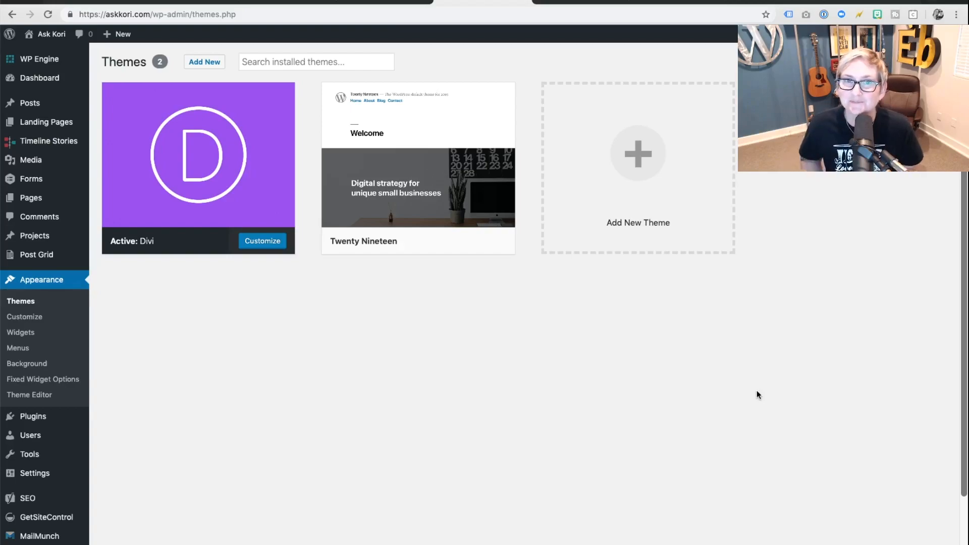
mouse_move(29, 395)
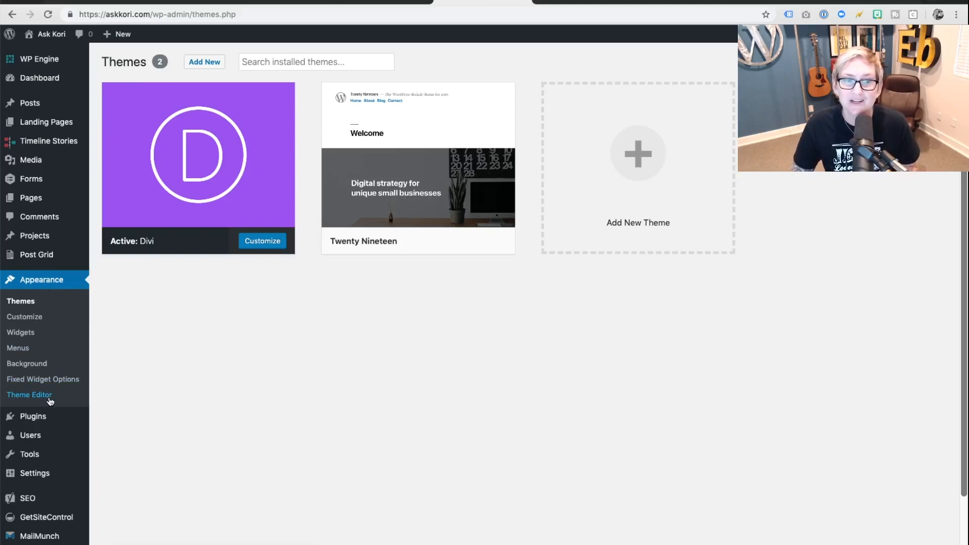
left_click(29, 394)
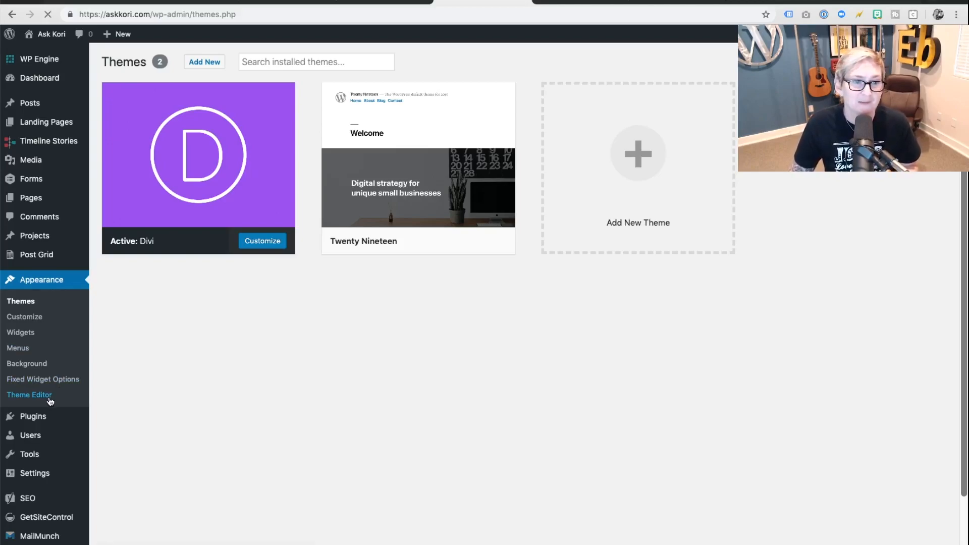
left_click(30, 394)
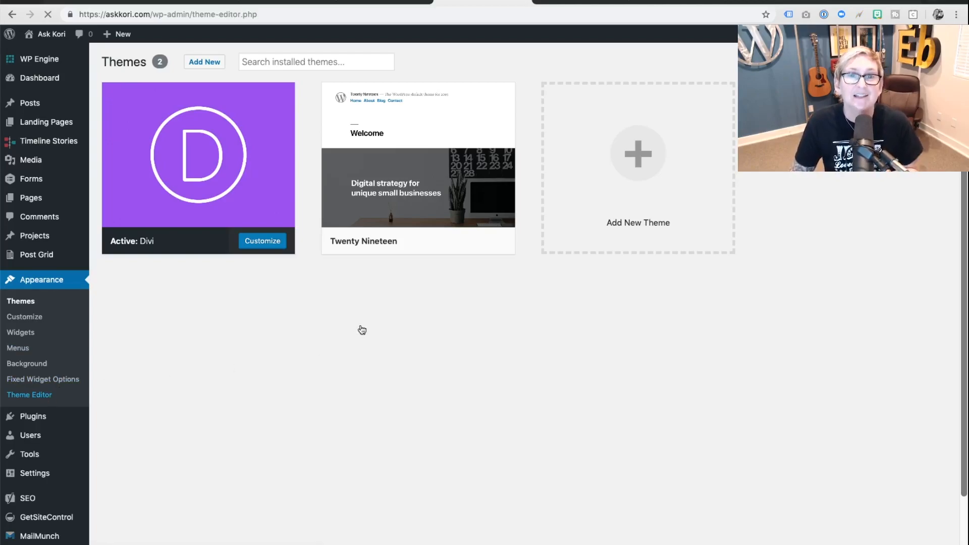
left_click(29, 394)
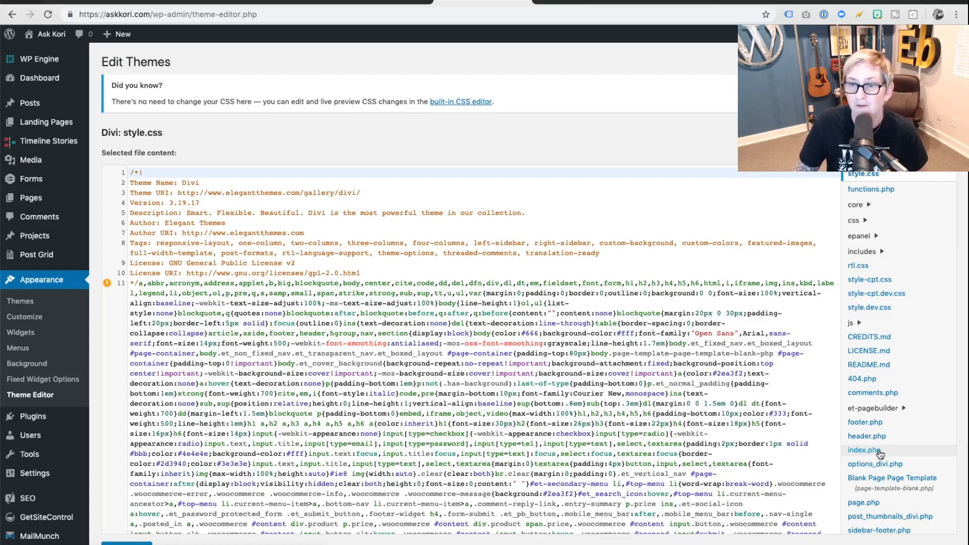
Step: Load index.php from the Theme Files list into the editor
left_click(864, 450)
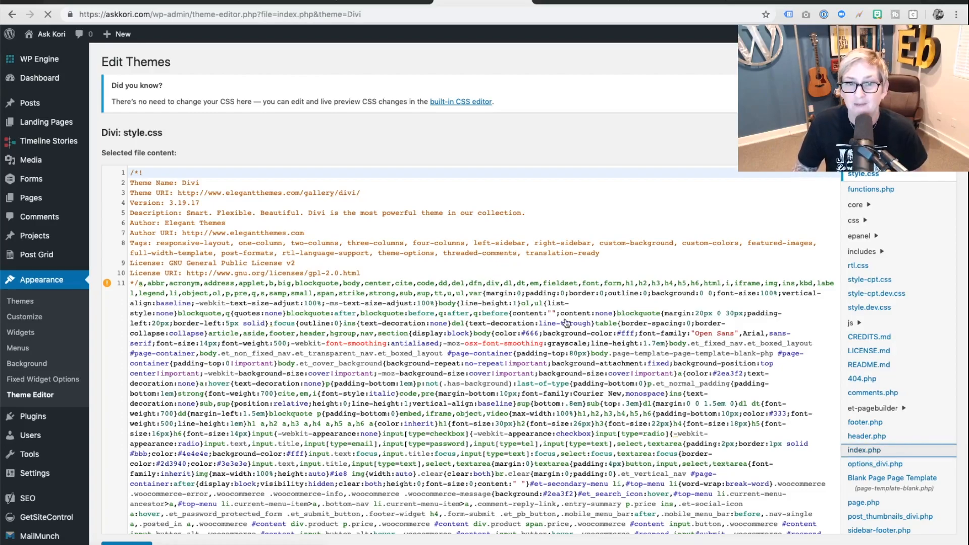
left_click(863, 450)
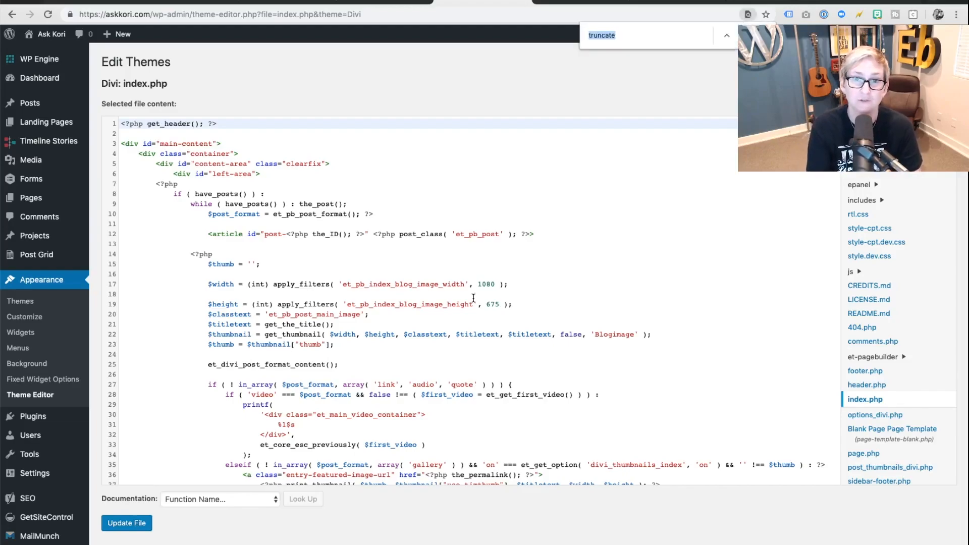
Step: Find 'truncate', switch the else-branch content call to the_excerpt(), and update the file
key("Return")
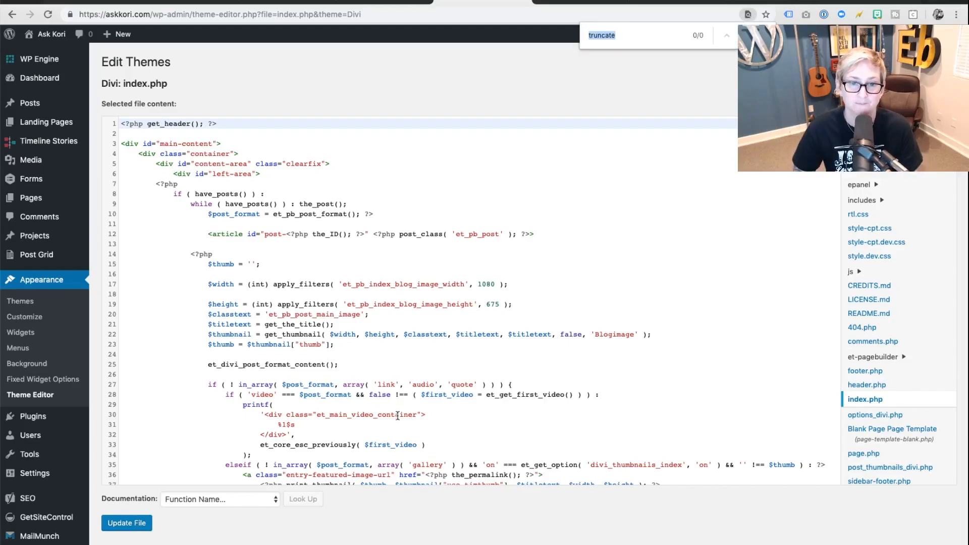
scroll("down", 3)
type("the_excerpt();")
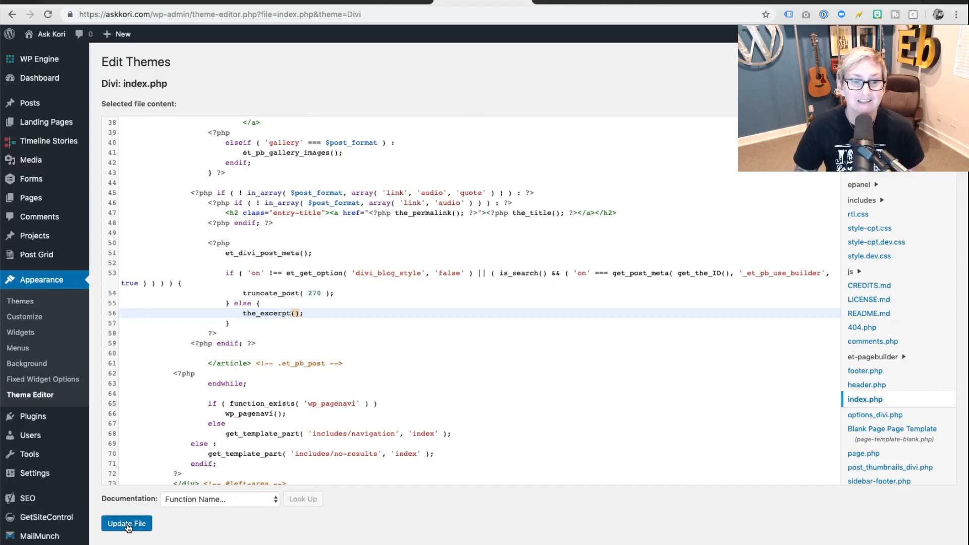
left_click(127, 523)
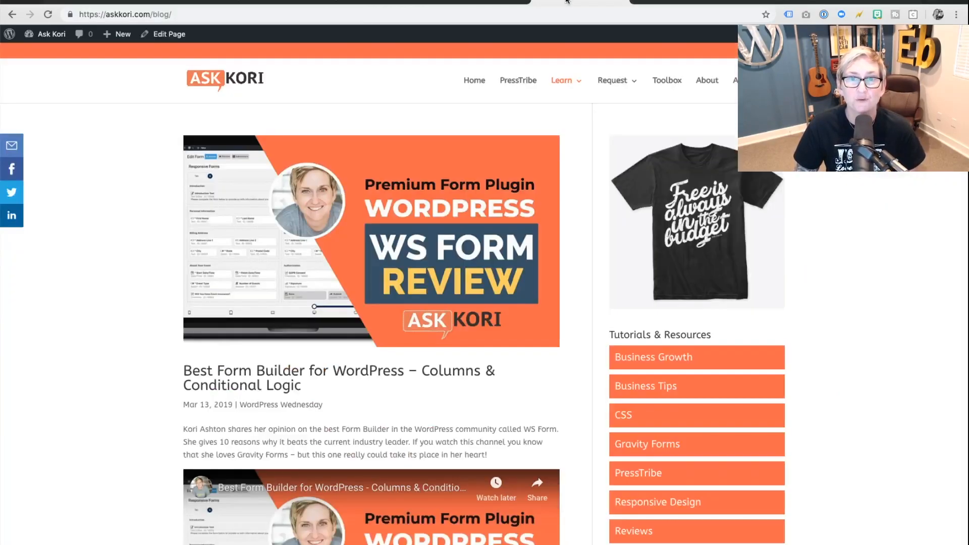
Step: Scroll the askkori.com blog page to confirm each post now shows a short excerpt ending in […]
scroll("down", 3)
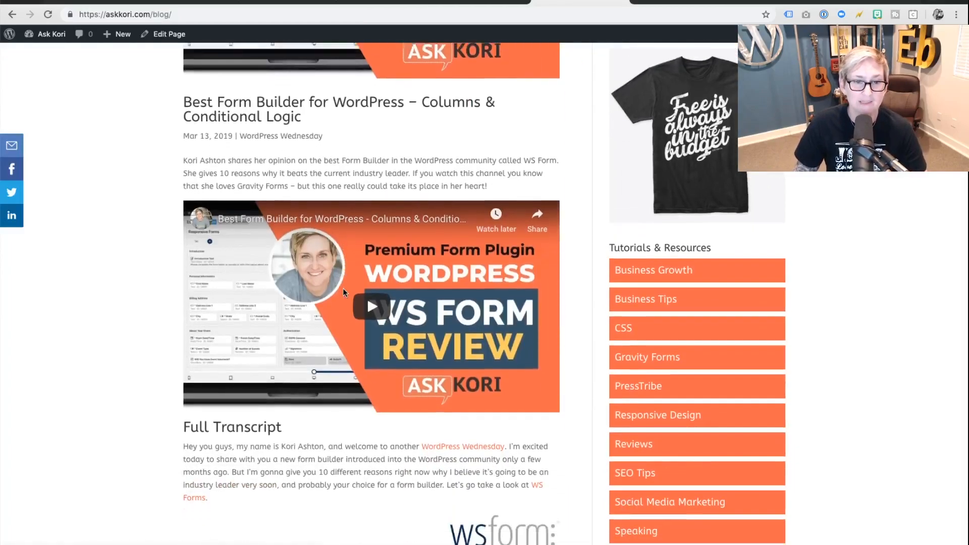
scroll("down", 3)
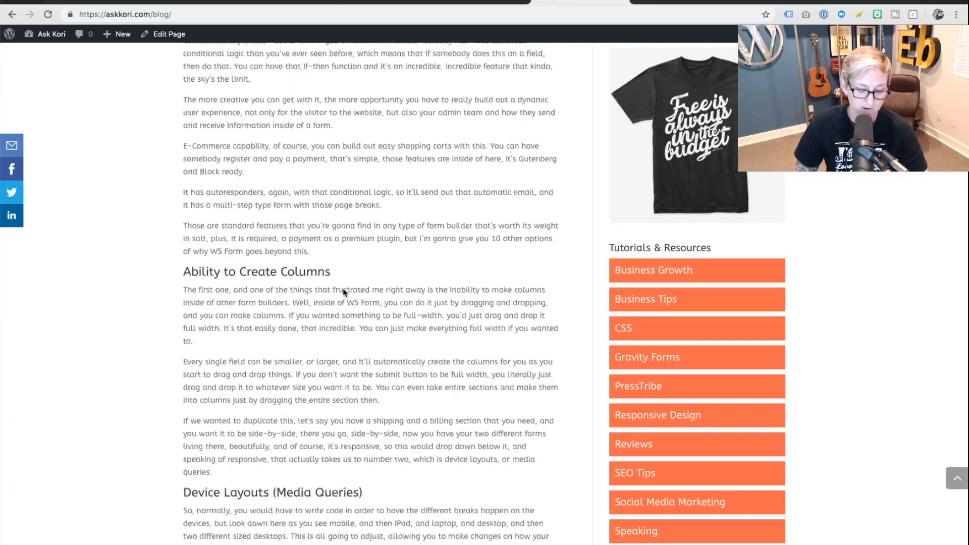
scroll("up", 3)
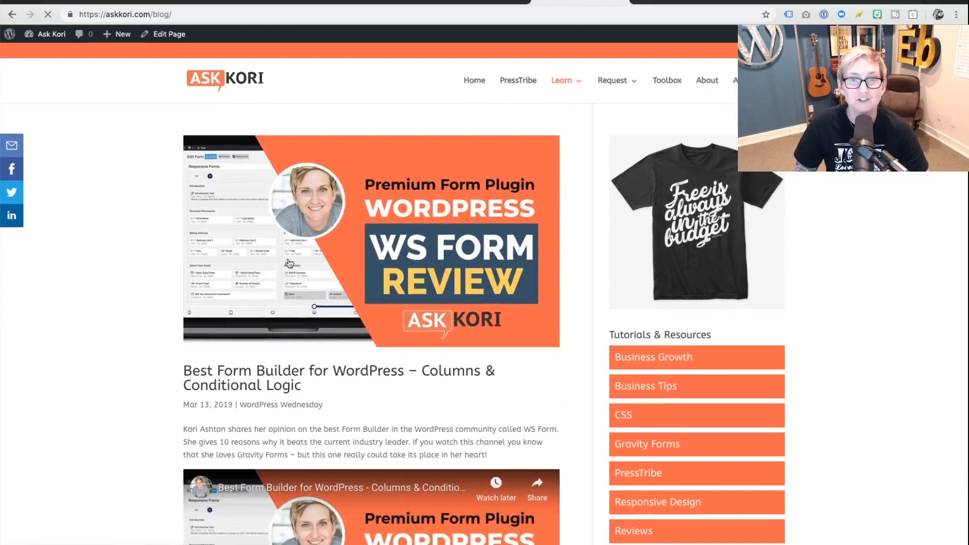
scroll("down", 3)
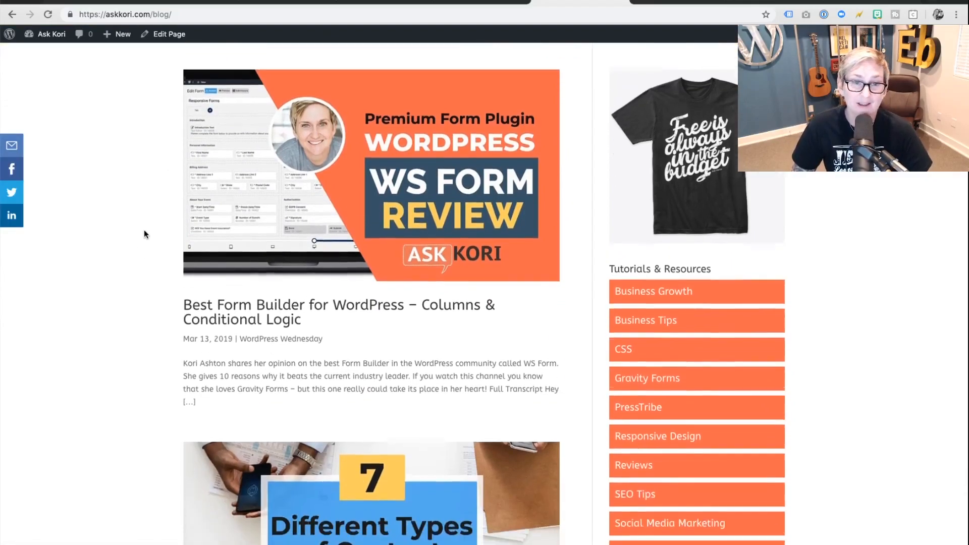
scroll("down", 3)
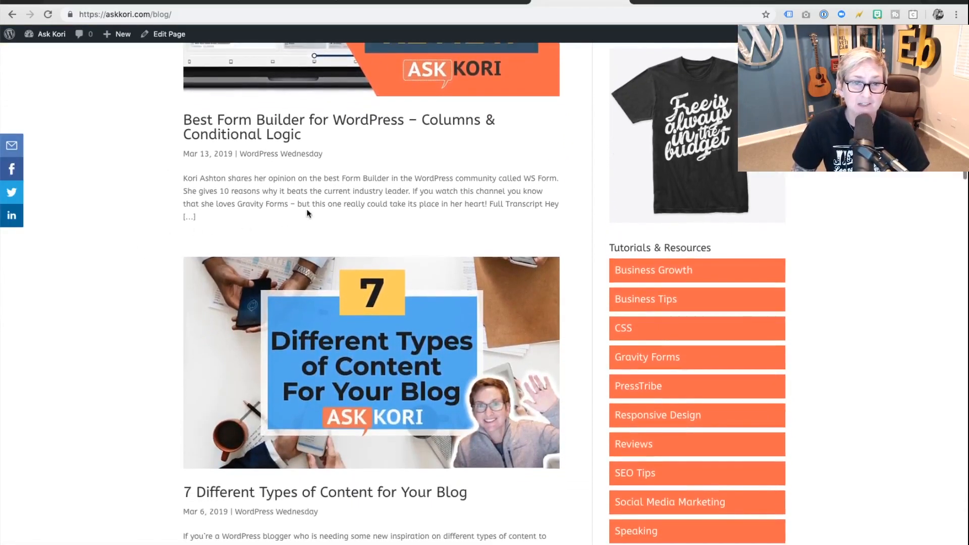
scroll("down", 3)
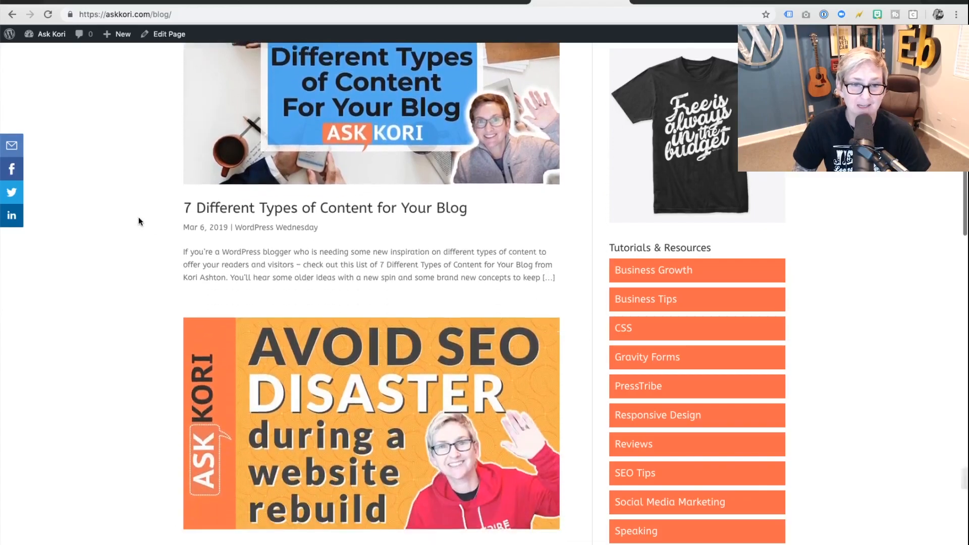
scroll("down", 3)
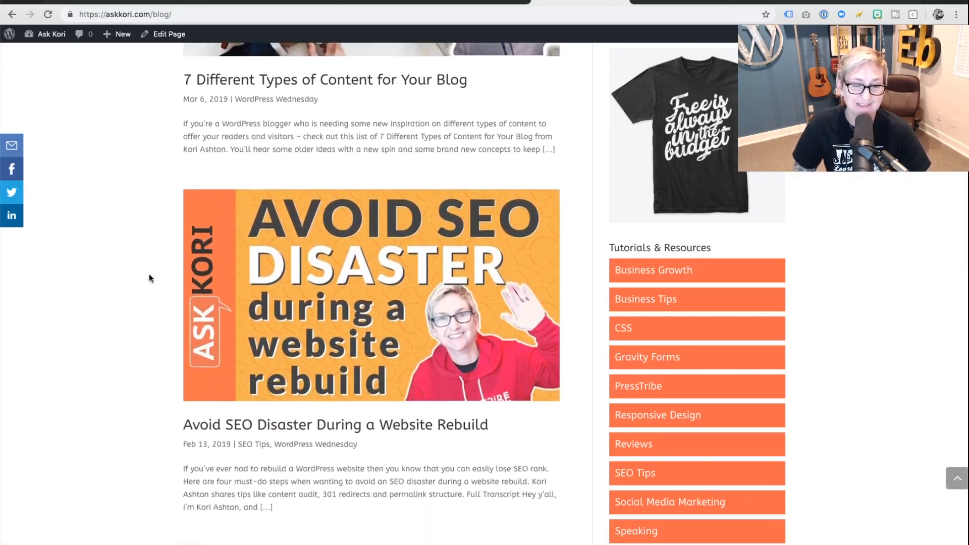
scroll("up", 3)
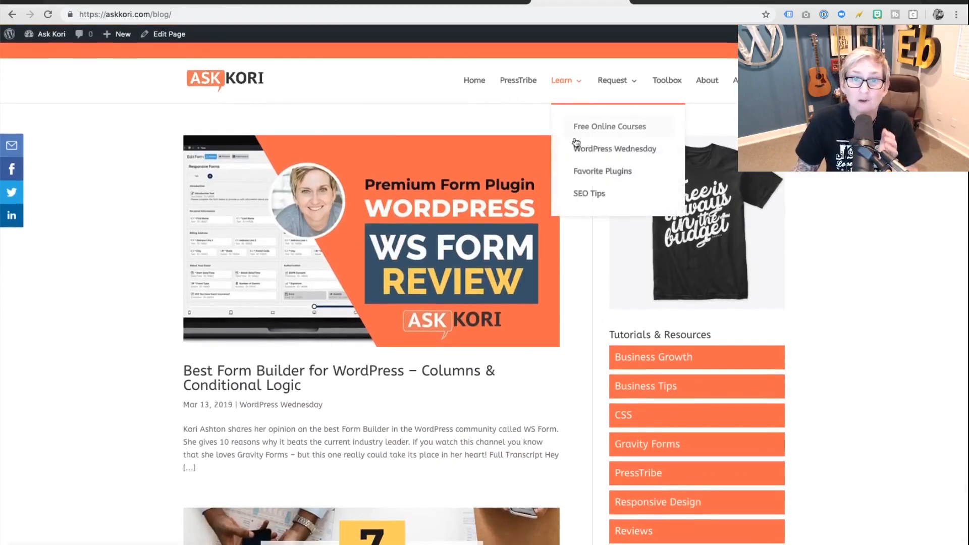
Step: Navigate Learn > WordPress Wednesday > Favorite Plugins and confirm the category archive also shows excerpts
left_click(614, 148)
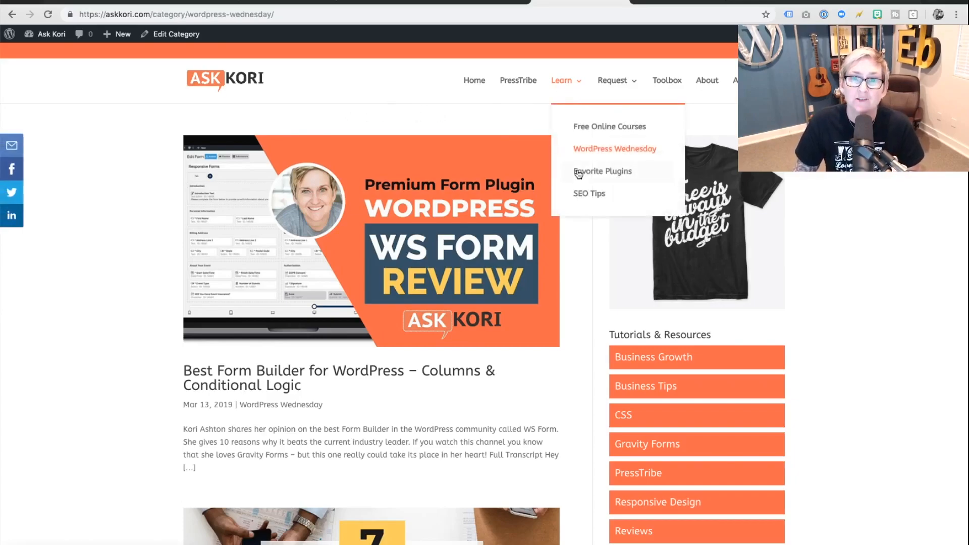
left_click(602, 171)
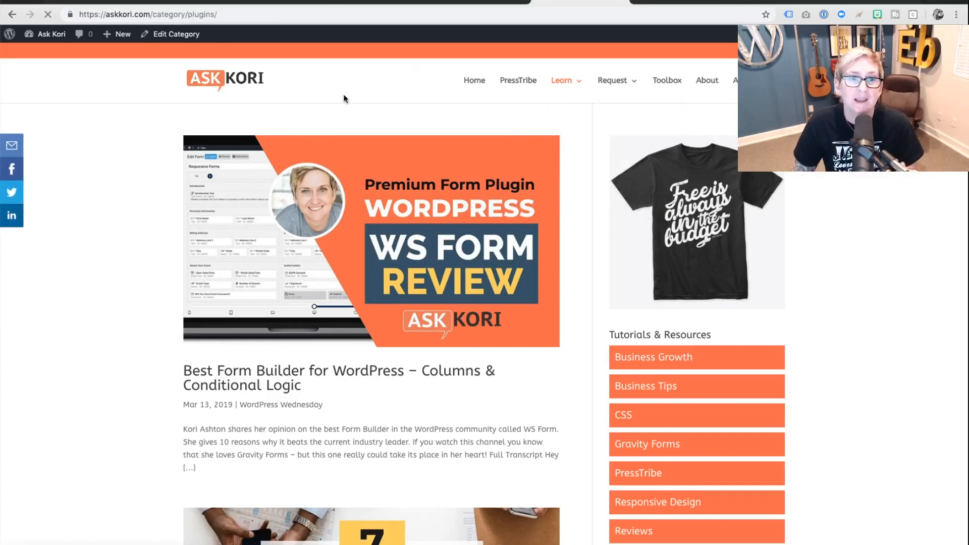
scroll("down", 3)
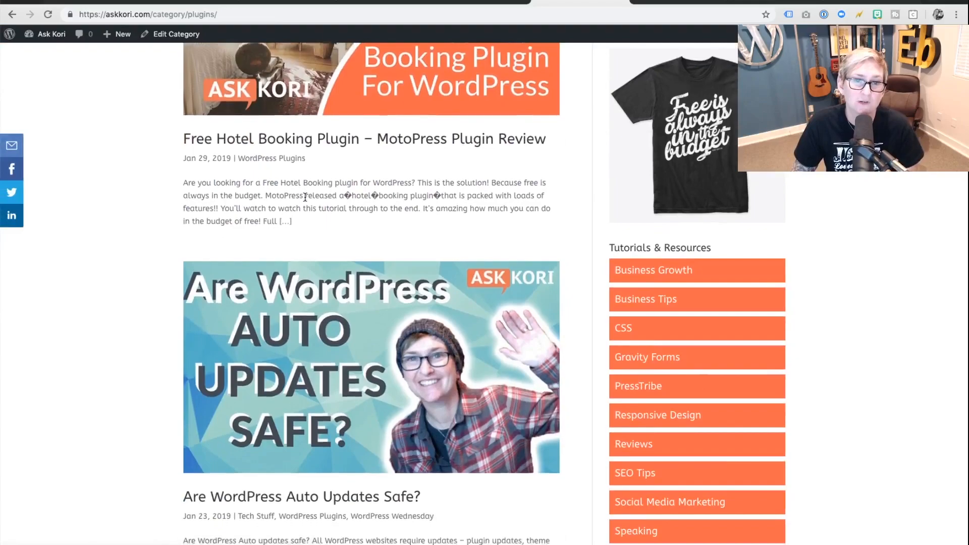
scroll("down", 3)
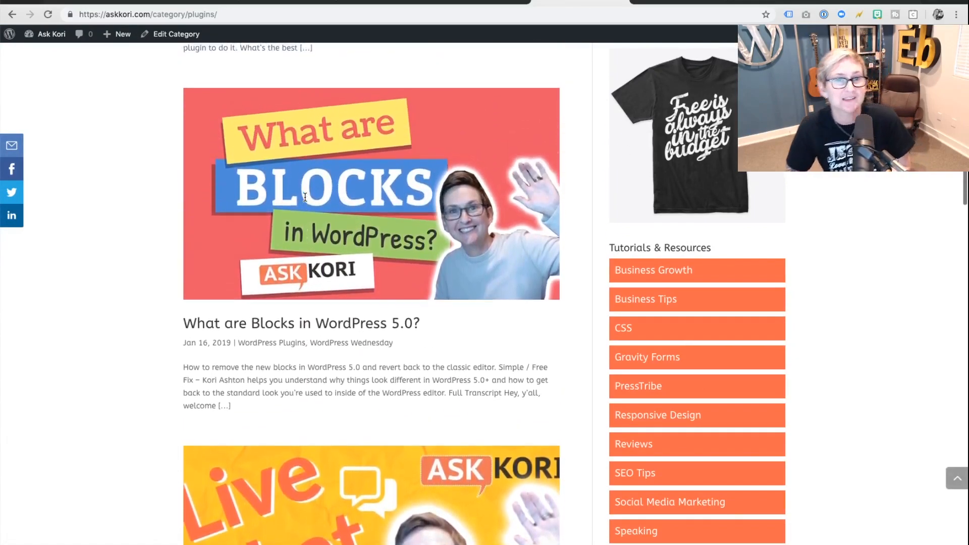
mouse_move(303, 200)
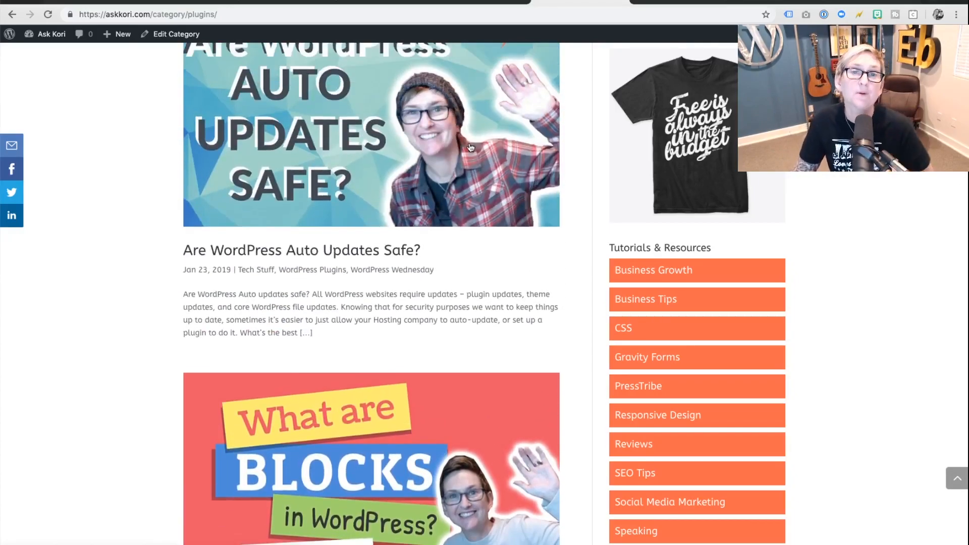
scroll("up", 3)
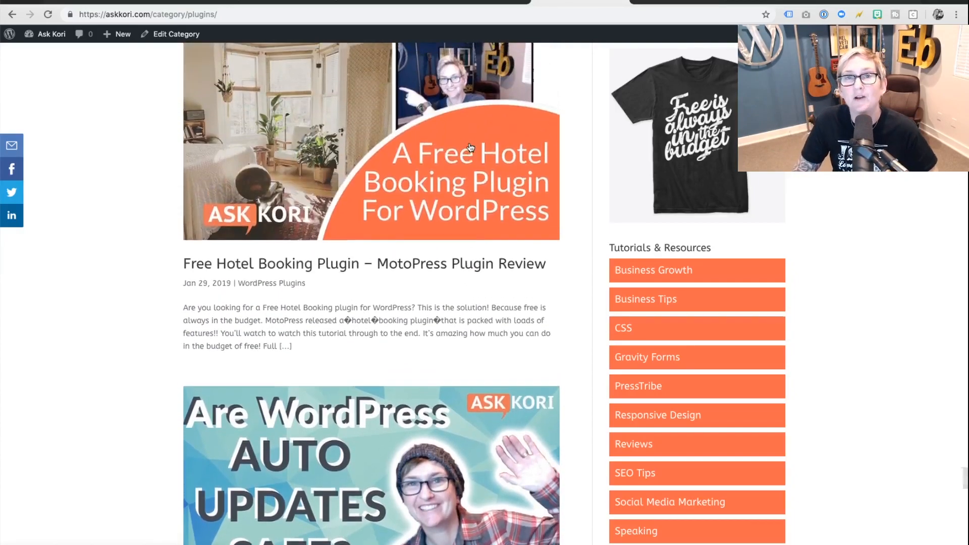
scroll("up", 3)
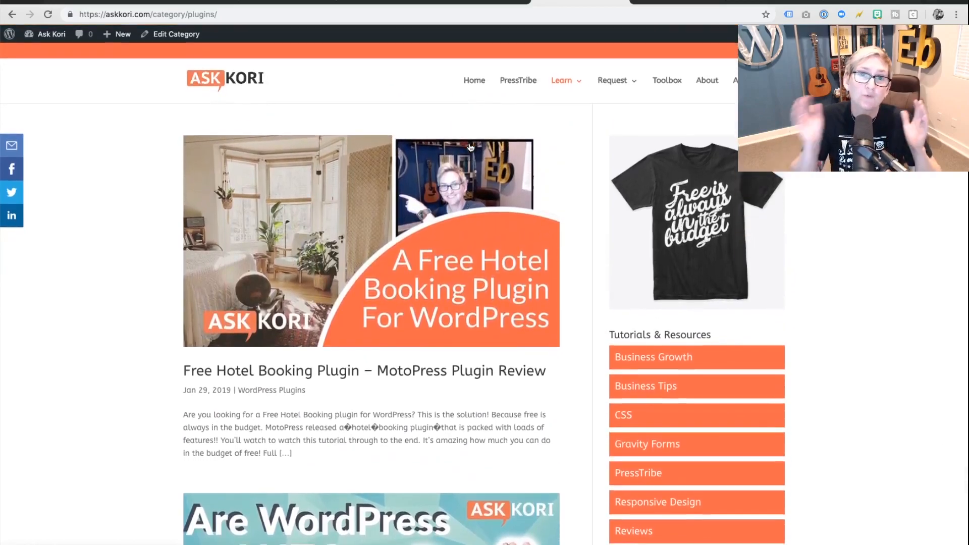